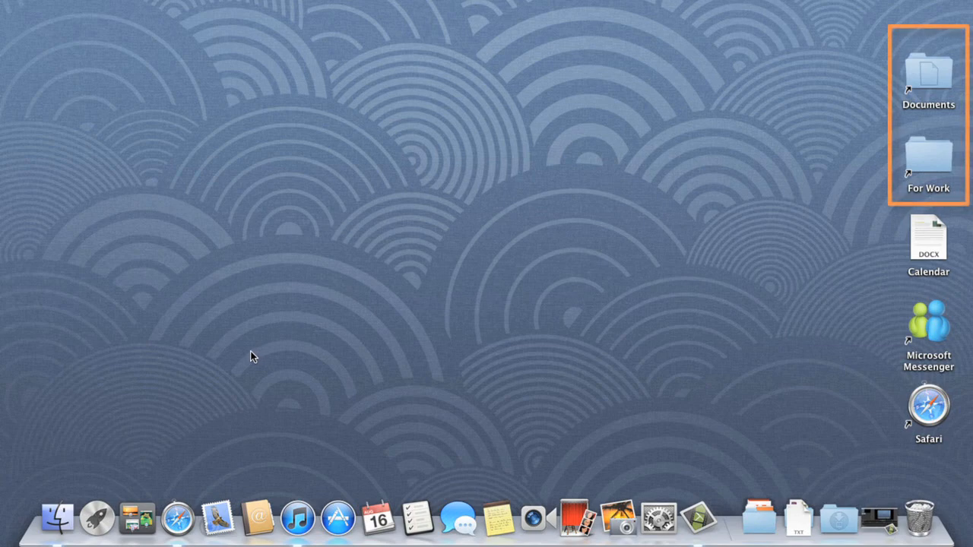
{"action": "mouse_move", "coordinate": [60, 516]}
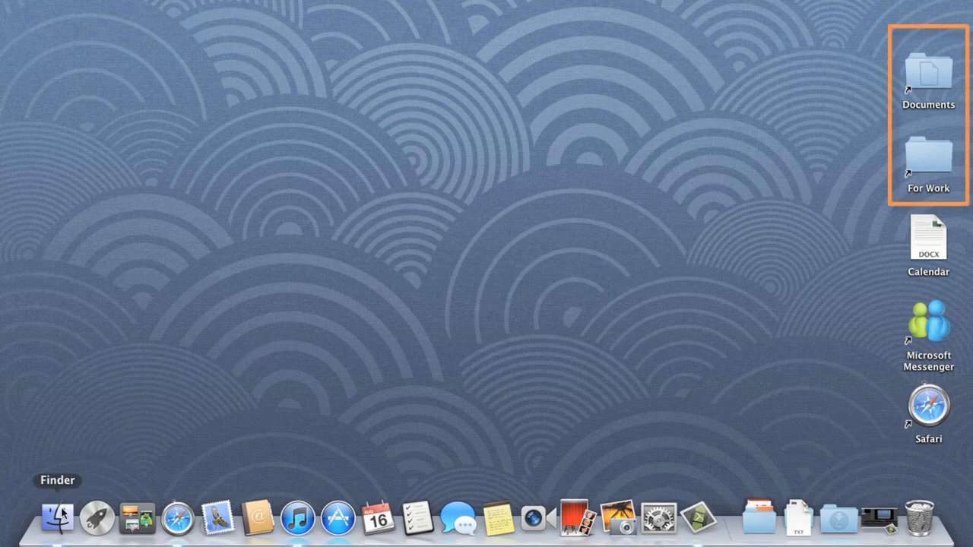
Open a Finder window and navigate via Documents to the Pictures folder
{"action": "left_click", "coordinate": [58, 519]}
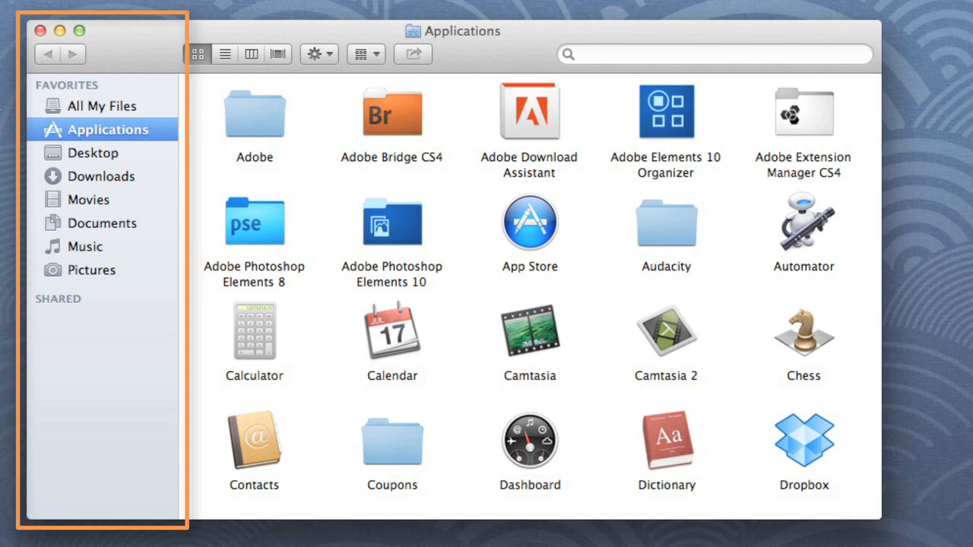
{"action": "mouse_move", "coordinate": [134, 289]}
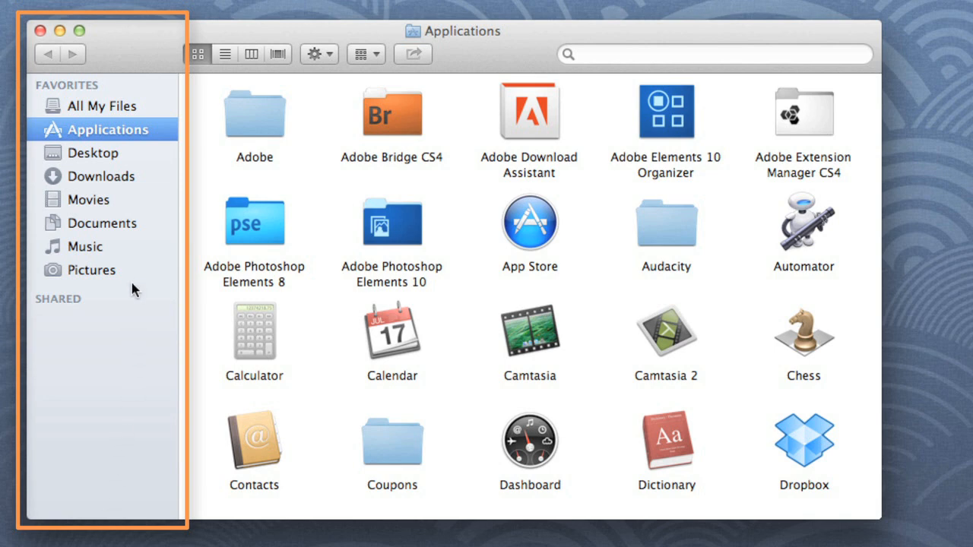
{"action": "left_click", "coordinate": [104, 222]}
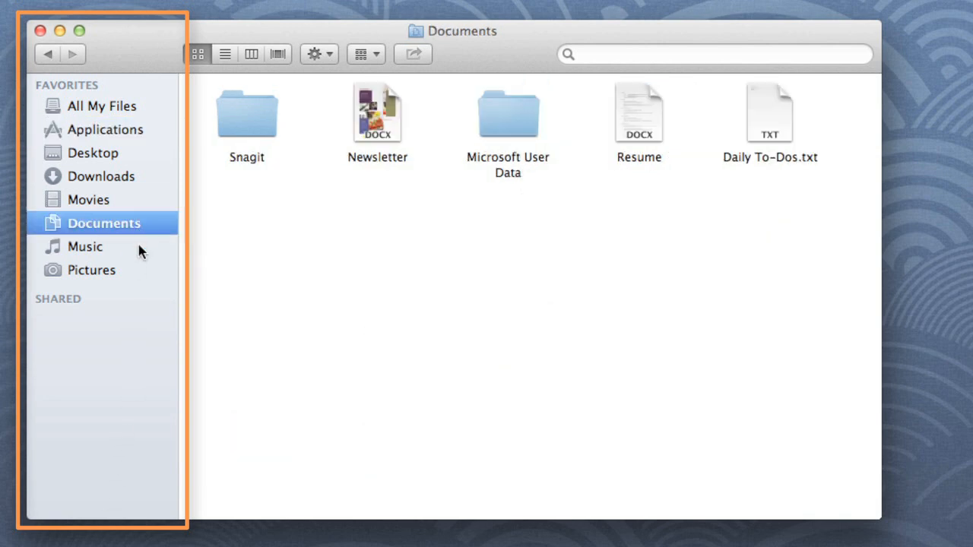
{"action": "left_click", "coordinate": [92, 270]}
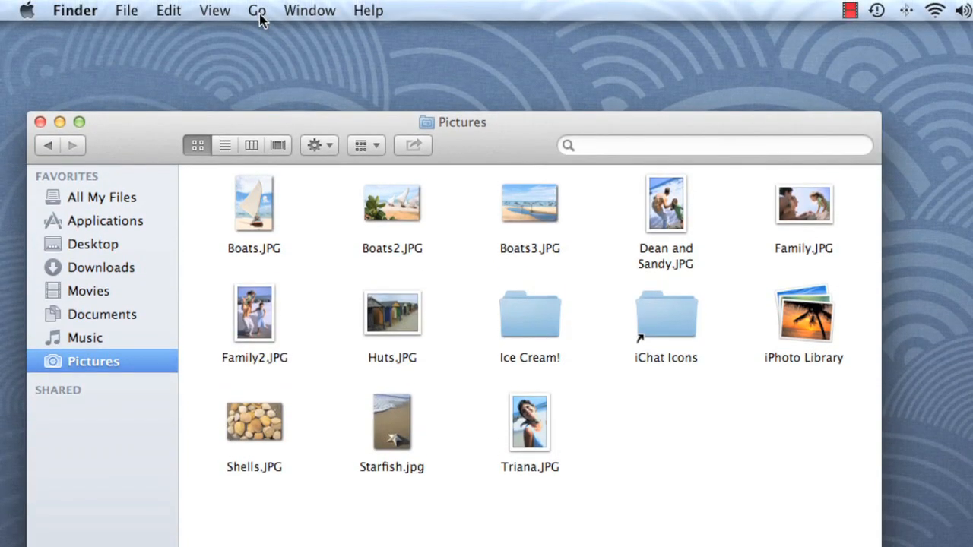
{"action": "left_click", "coordinate": [257, 9]}
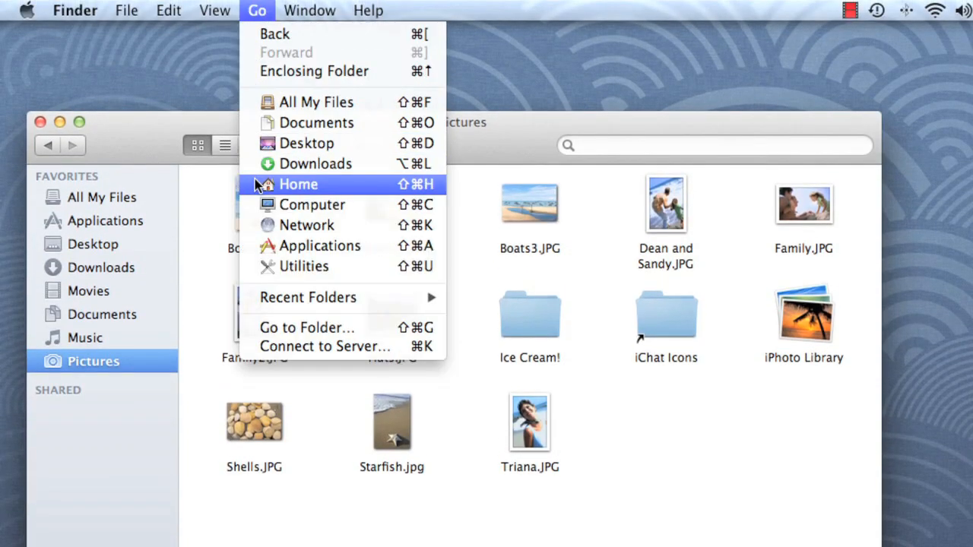
{"action": "left_click", "coordinate": [298, 184]}
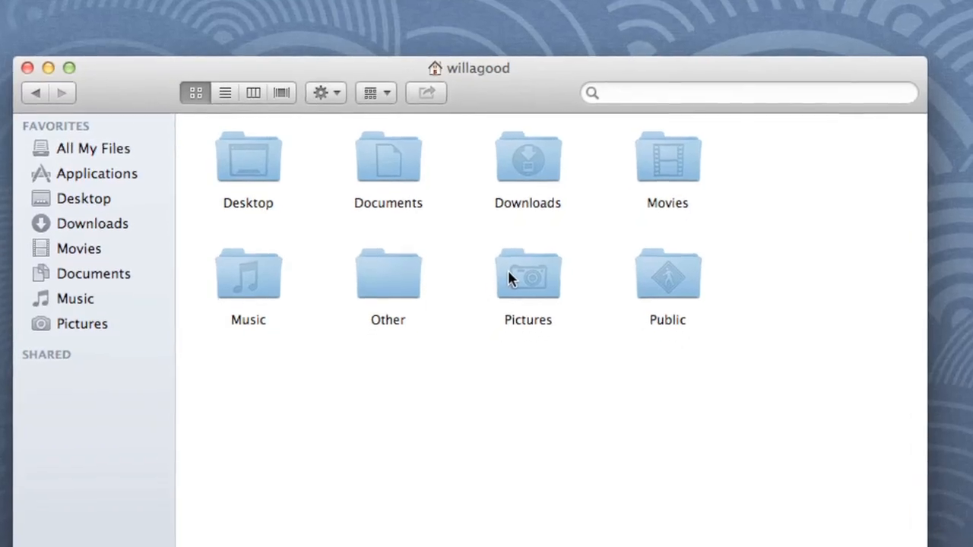
{"action": "double_click", "coordinate": [527, 274]}
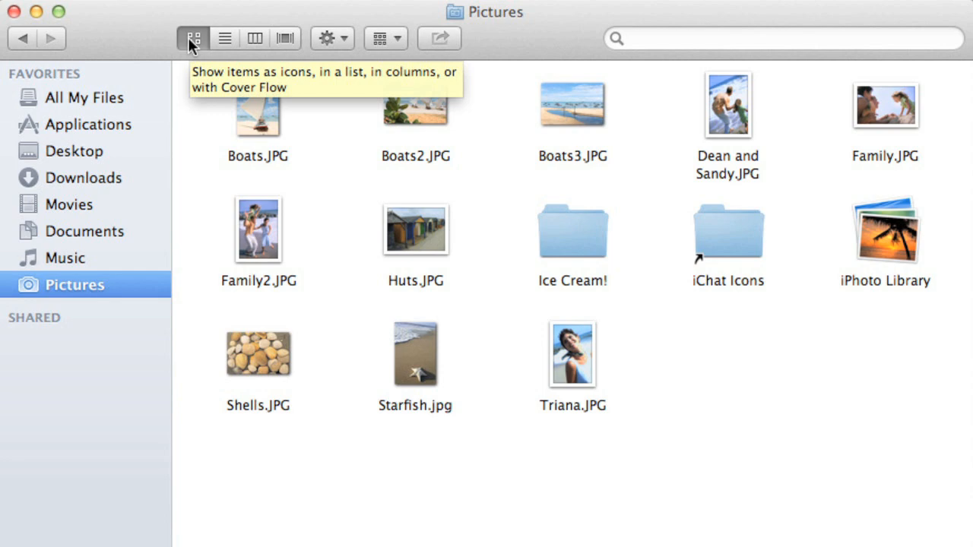
View Pictures as a list, then as columns, previewing Ice Cream!/Just a taste.JPG and Boats.JPG
{"action": "left_click", "coordinate": [225, 38]}
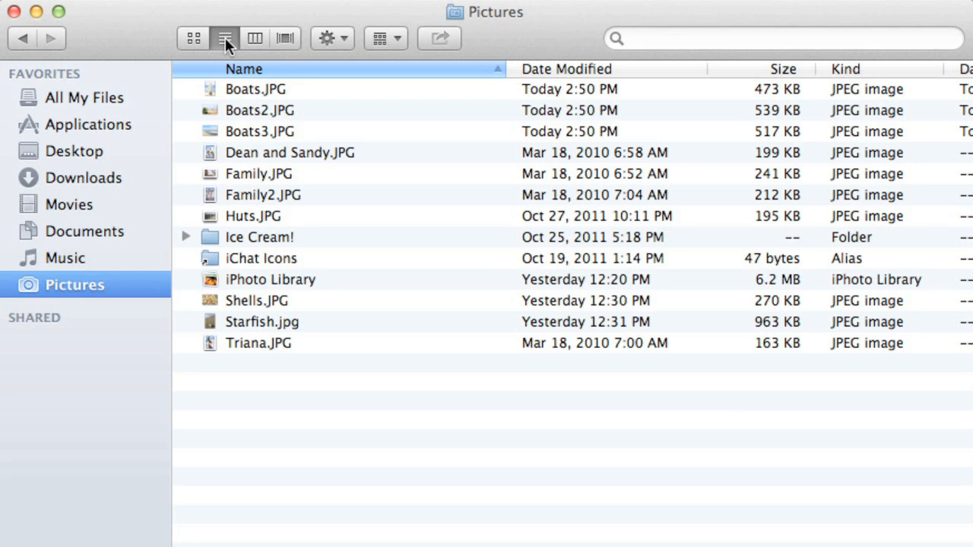
{"action": "mouse_move", "coordinate": [255, 46]}
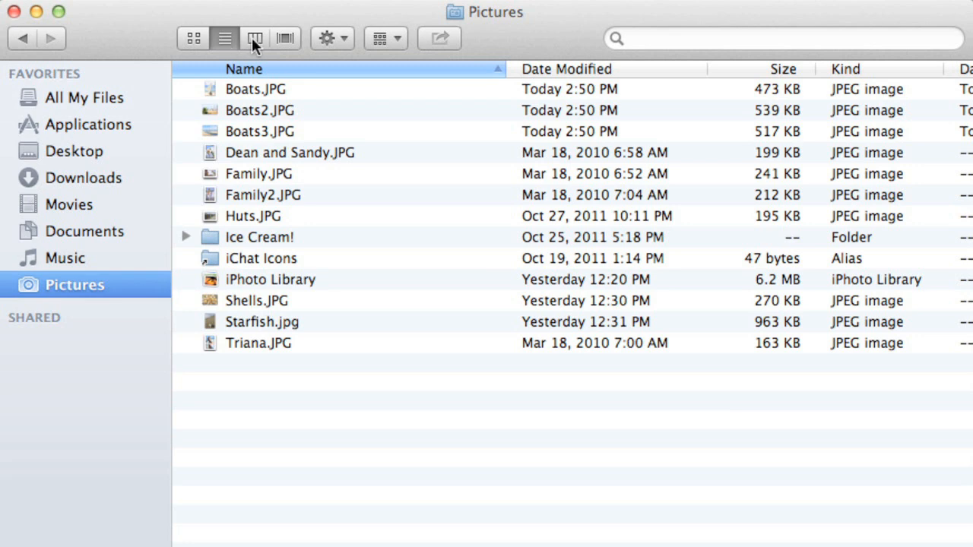
{"action": "left_click", "coordinate": [256, 38]}
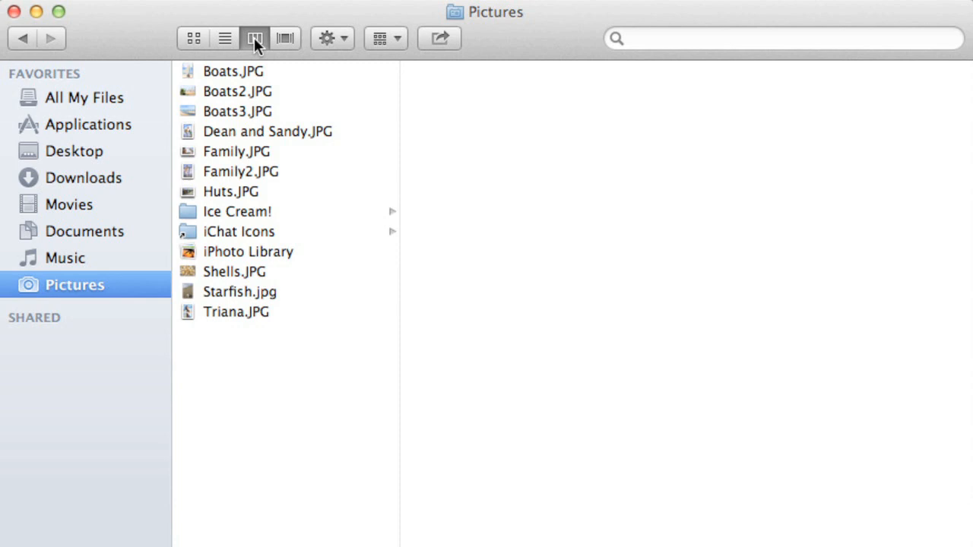
{"action": "mouse_move", "coordinate": [320, 215]}
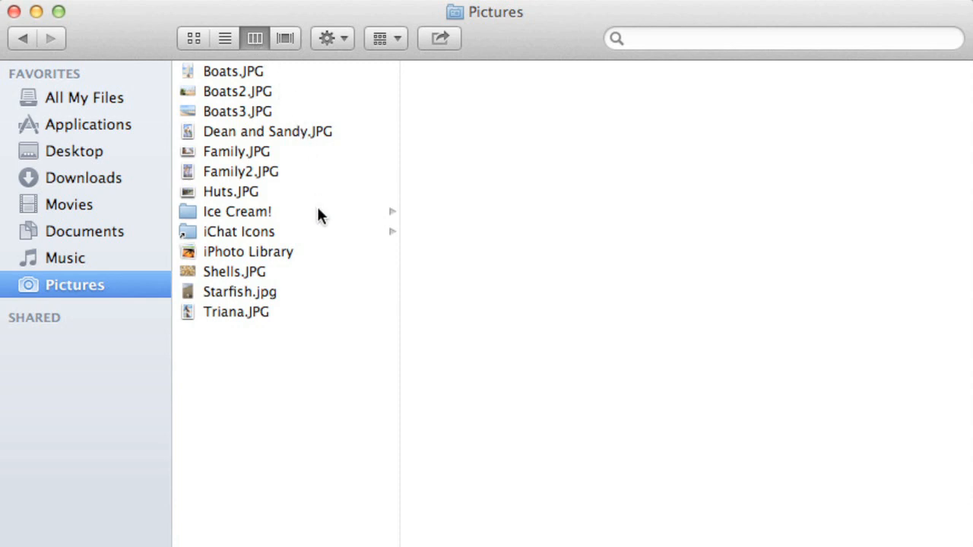
{"action": "left_click", "coordinate": [238, 212]}
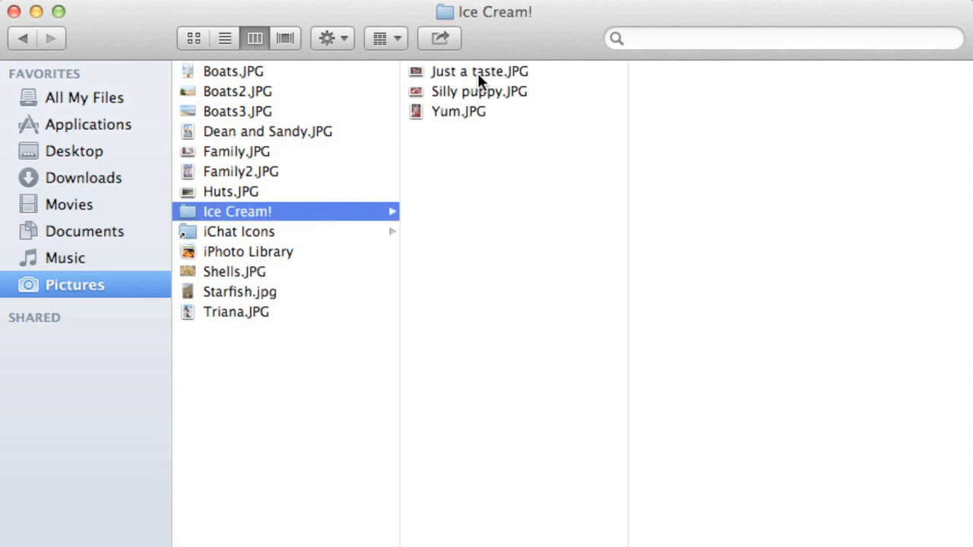
{"action": "left_click", "coordinate": [479, 72]}
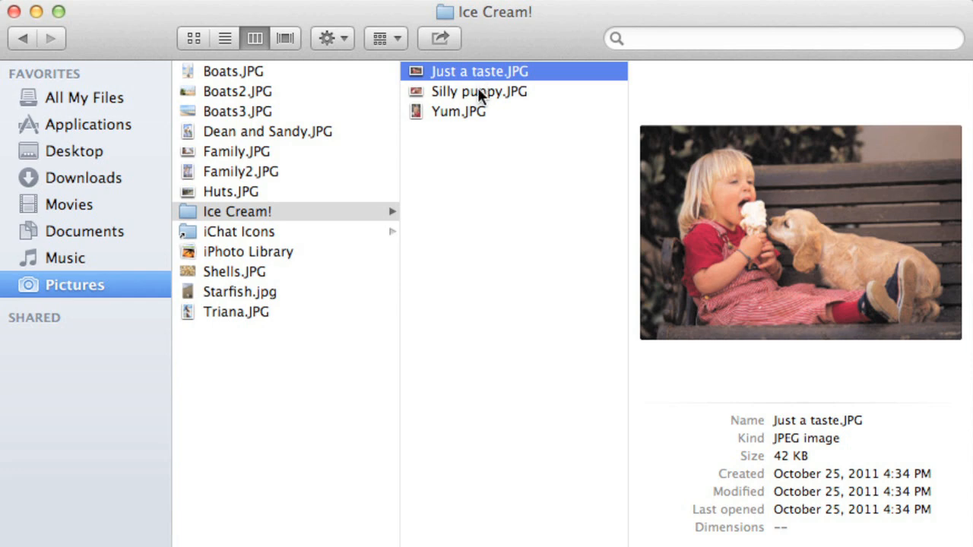
{"action": "left_click", "coordinate": [479, 91]}
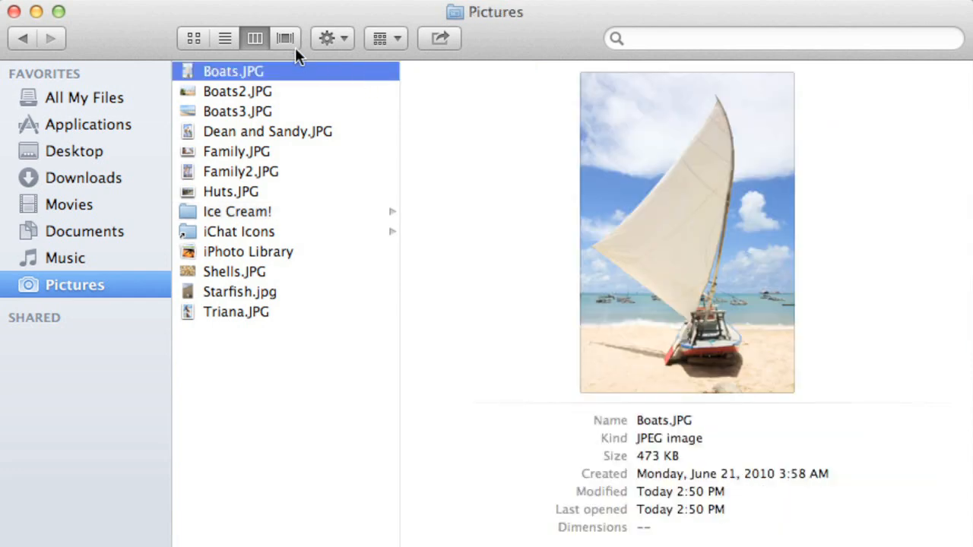
Show Pictures as a Cover Flow above the list, flipping to Family.JPG
{"action": "left_click", "coordinate": [286, 38]}
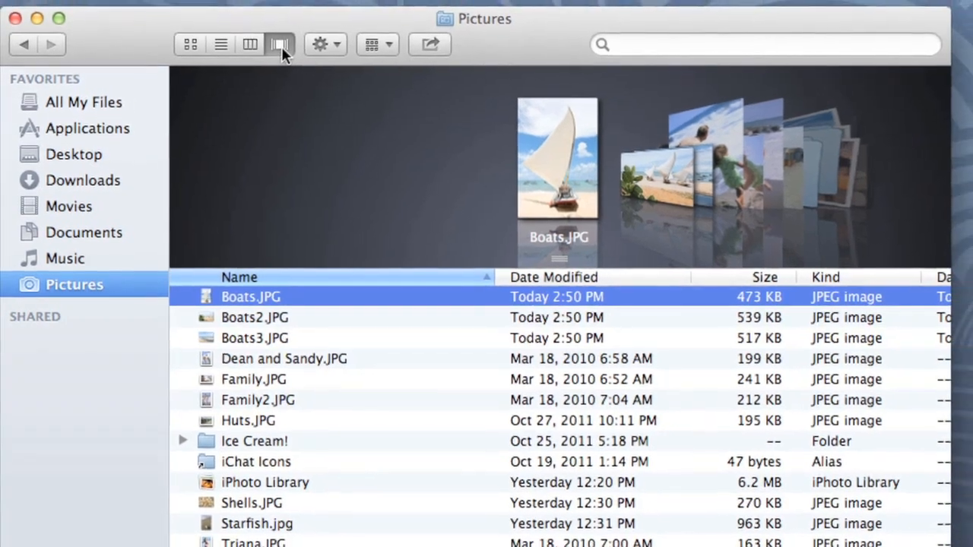
{"action": "left_click", "coordinate": [255, 318]}
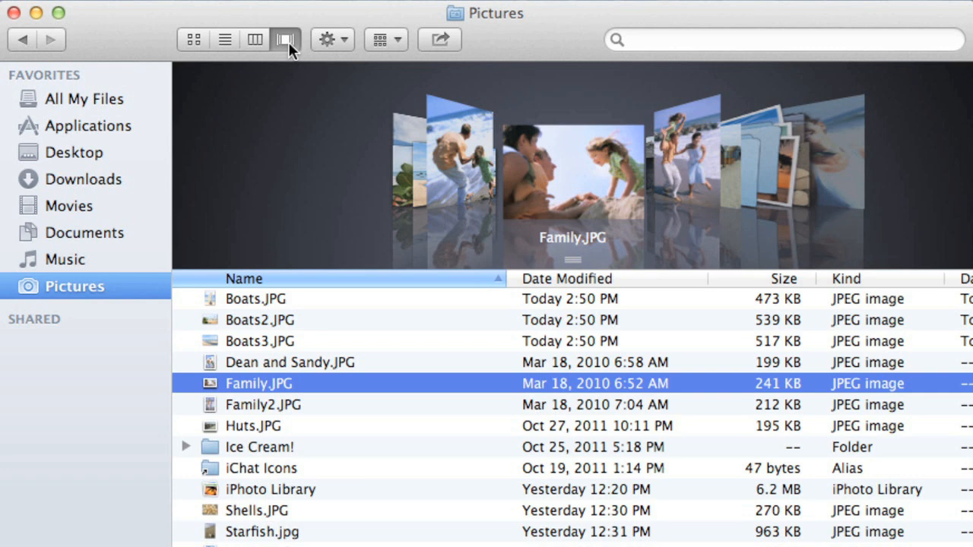
{"action": "mouse_move", "coordinate": [394, 48]}
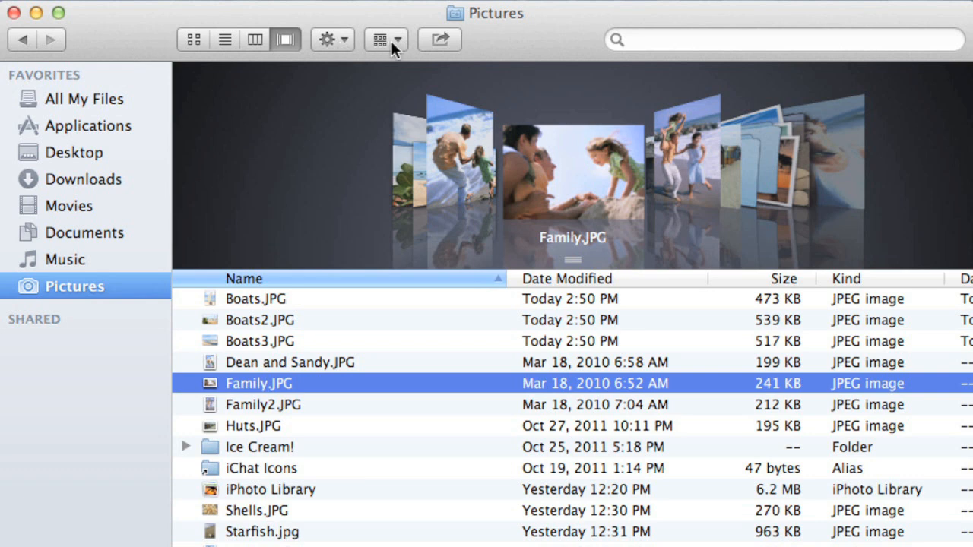
{"action": "left_click", "coordinate": [380, 39]}
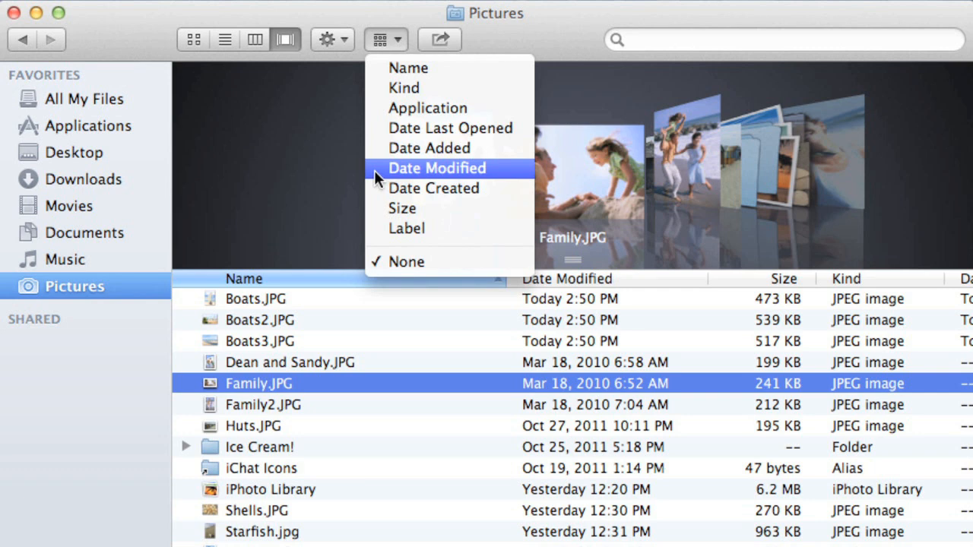
{"action": "left_click", "coordinate": [436, 167]}
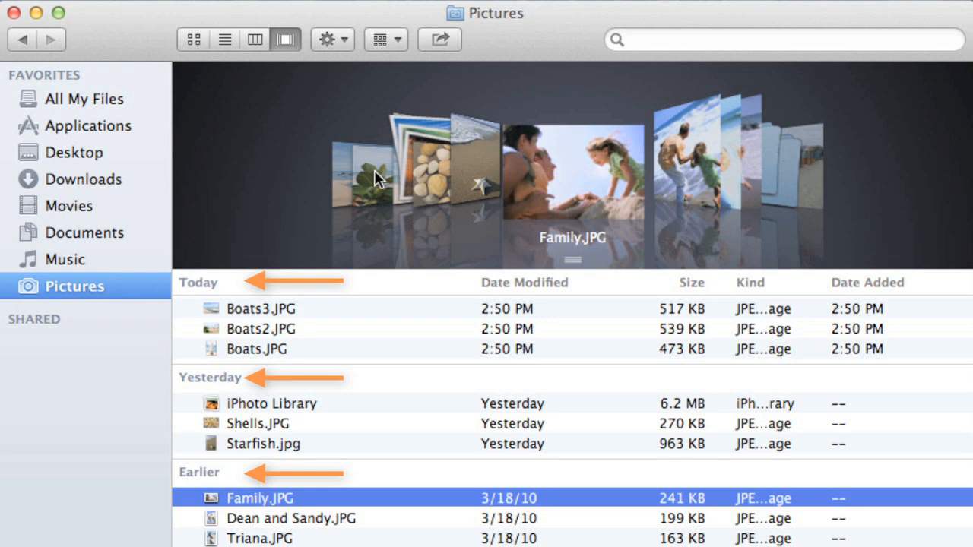
{"action": "left_click", "coordinate": [386, 39]}
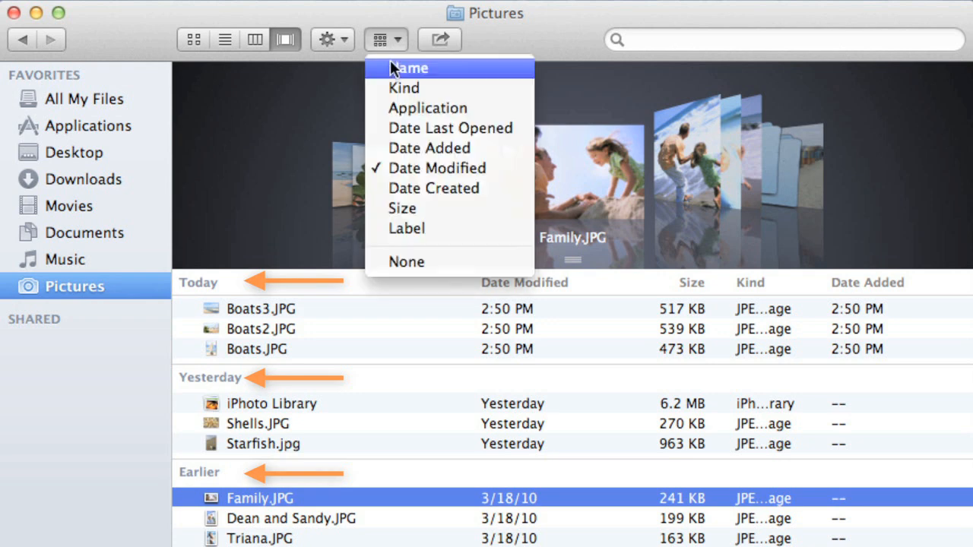
{"action": "mouse_move", "coordinate": [407, 261]}
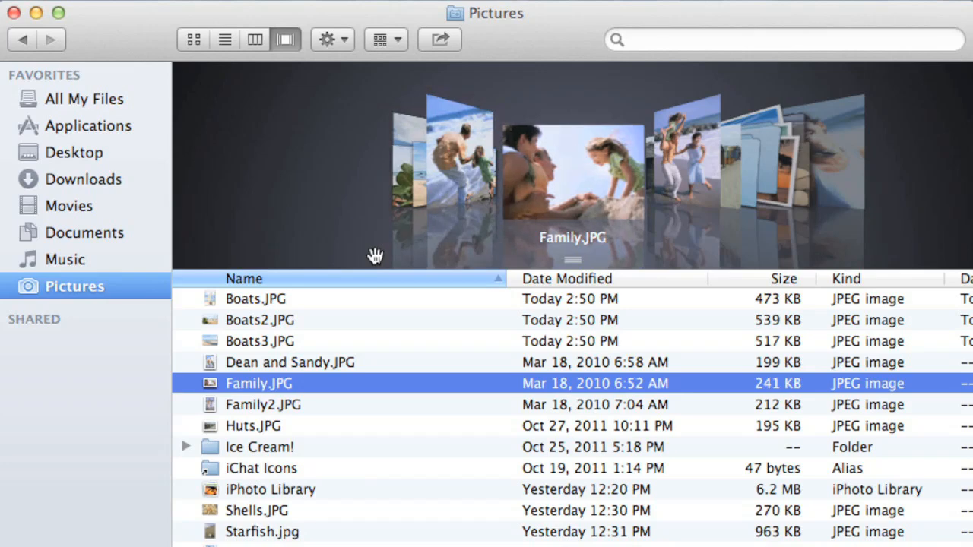
{"action": "mouse_move", "coordinate": [362, 265]}
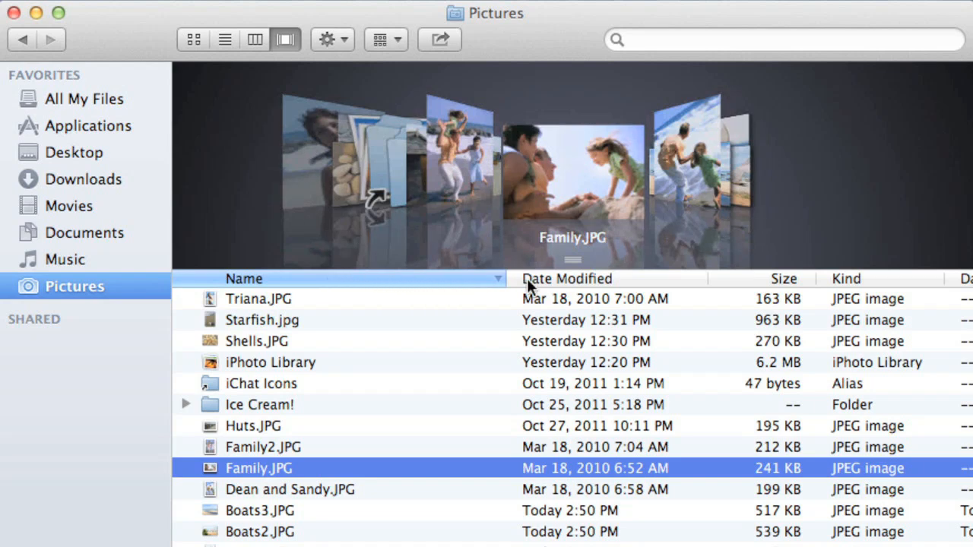
Sort Pictures by date modified and size, then return to list view ordered by name Z to A
{"action": "left_click", "coordinate": [565, 278]}
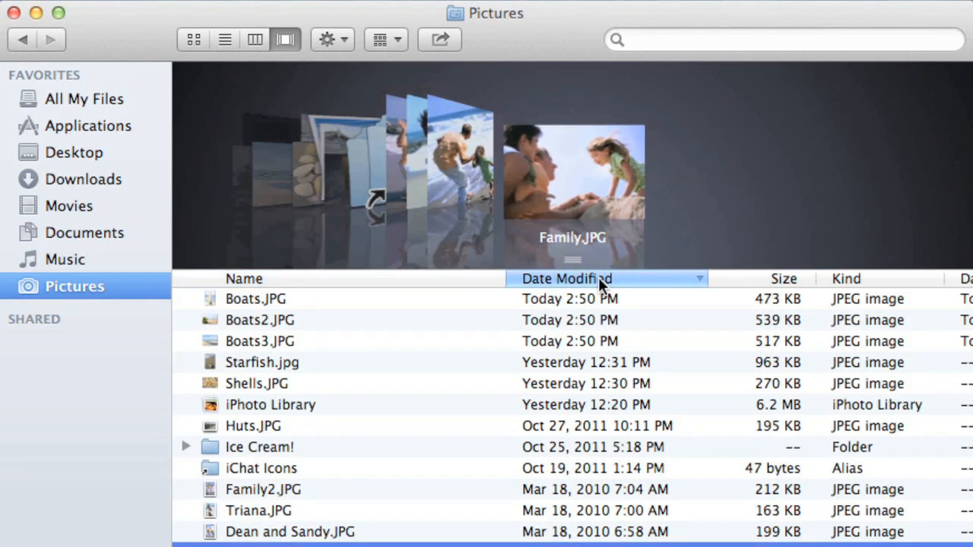
{"action": "mouse_move", "coordinate": [732, 286]}
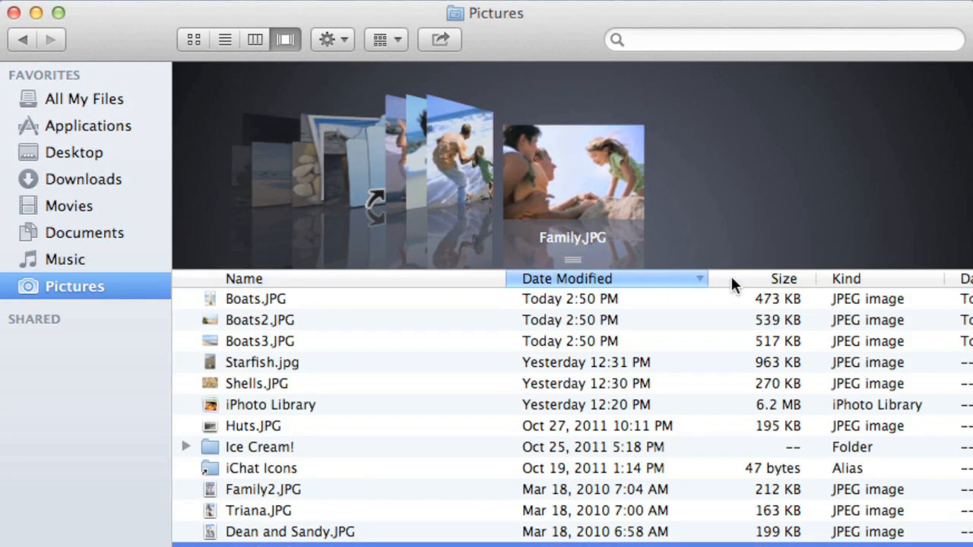
{"action": "left_click", "coordinate": [783, 278]}
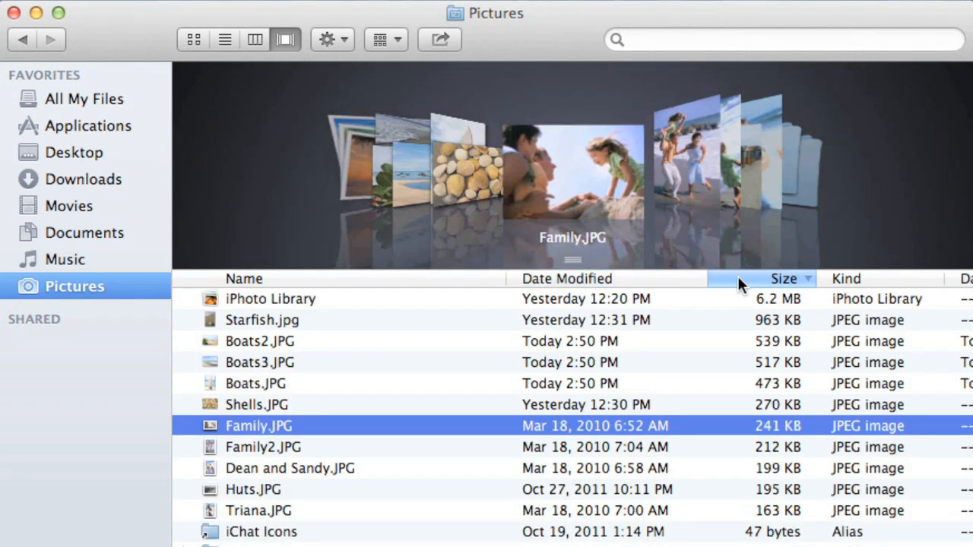
{"action": "mouse_move", "coordinate": [894, 281]}
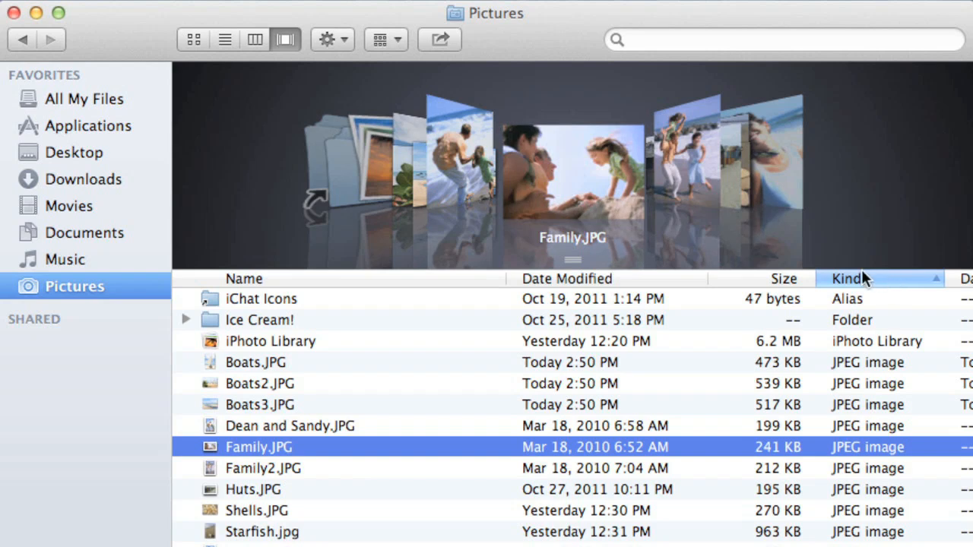
{"action": "mouse_move", "coordinate": [231, 54]}
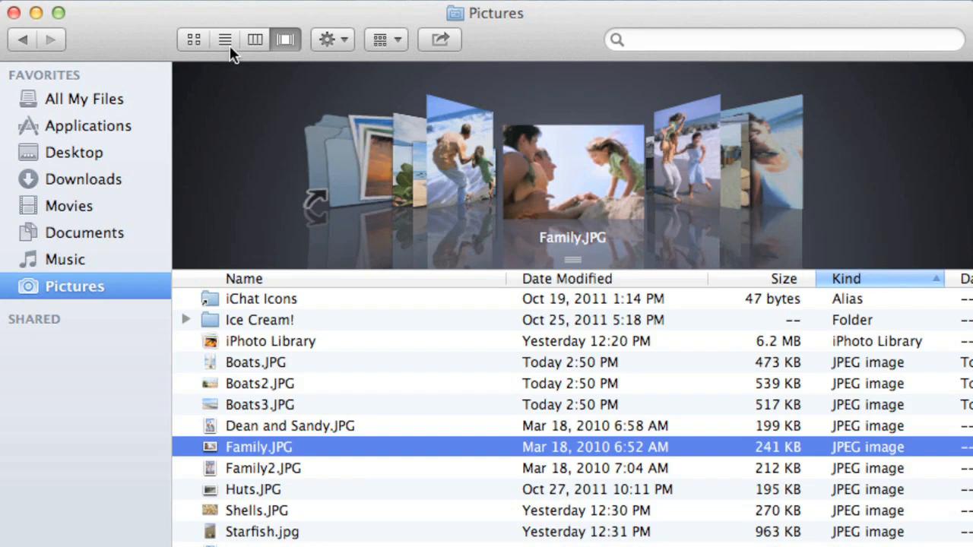
{"action": "left_click", "coordinate": [223, 39]}
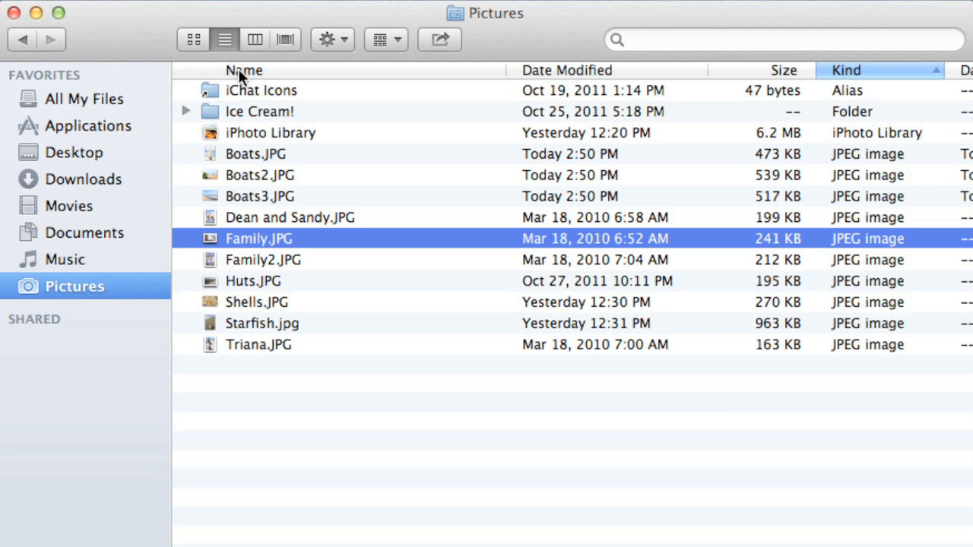
{"action": "left_click", "coordinate": [241, 70]}
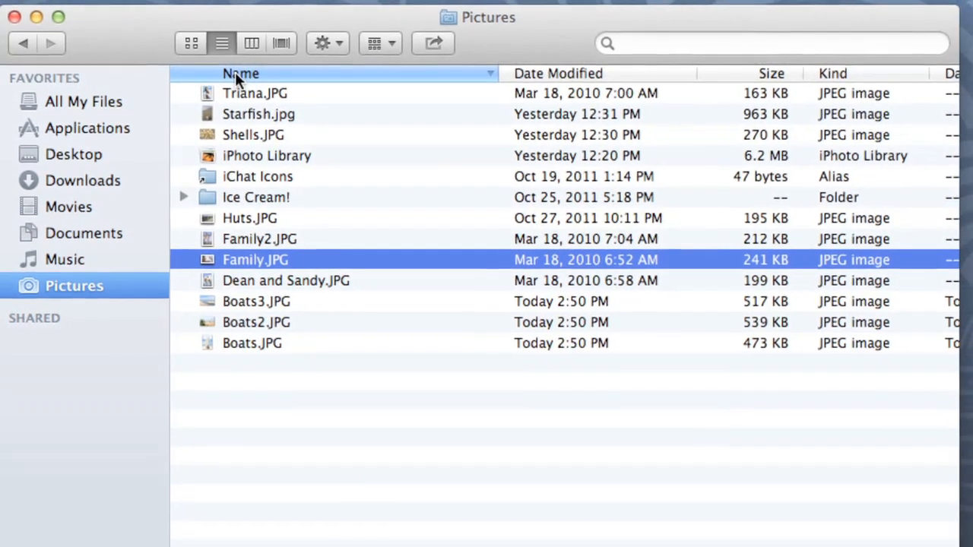